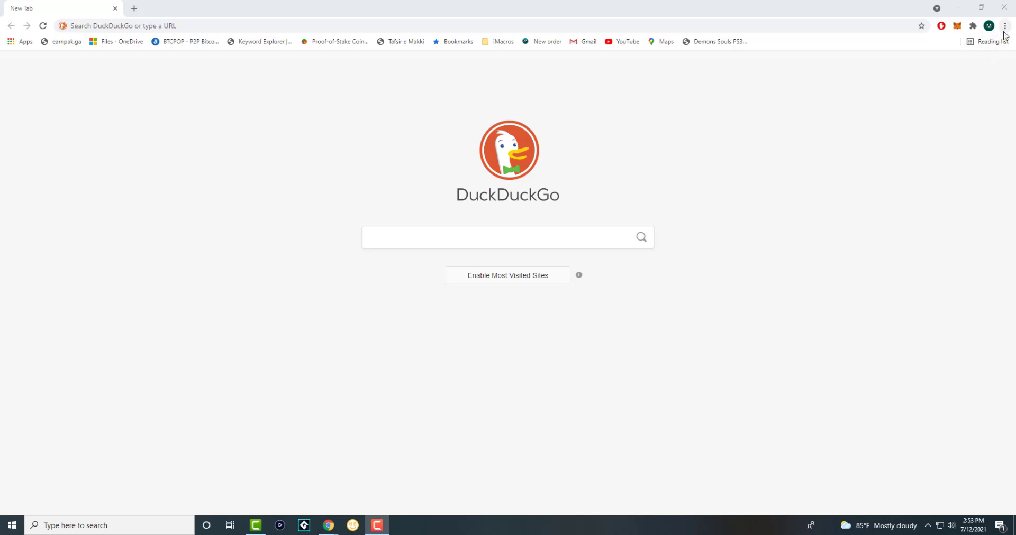
Open Chrome Settings from the three-dot menu and filter it by 'hard' to find hardware acceleration.
{"action": "left_click", "coordinate": [1004, 27]}
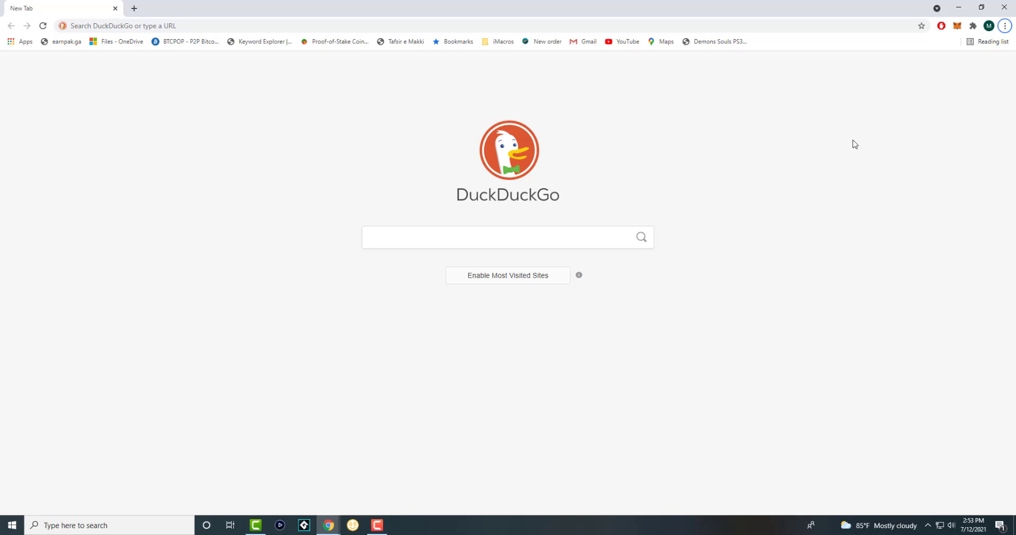
{"action": "left_click", "coordinate": [1005, 26]}
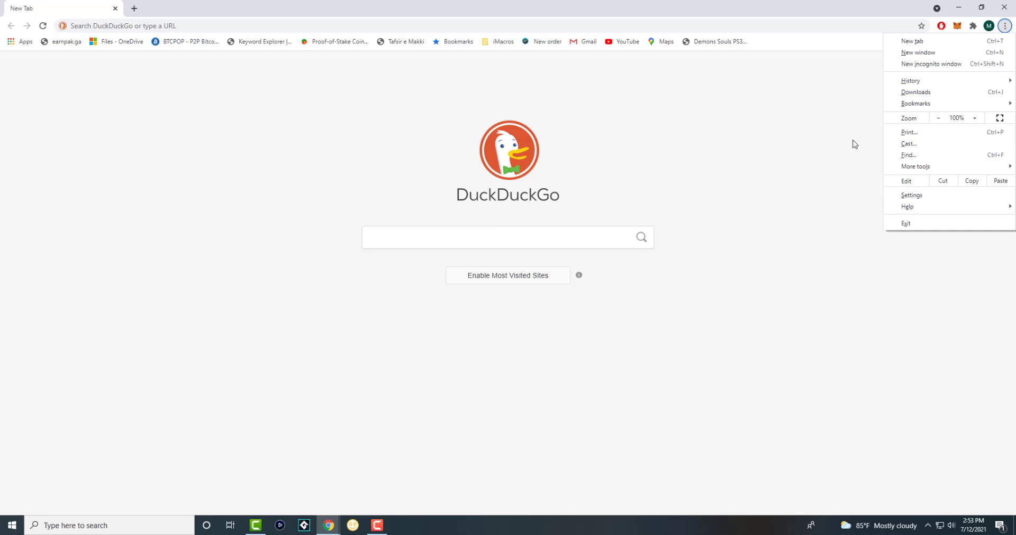
{"action": "mouse_move", "coordinate": [880, 171]}
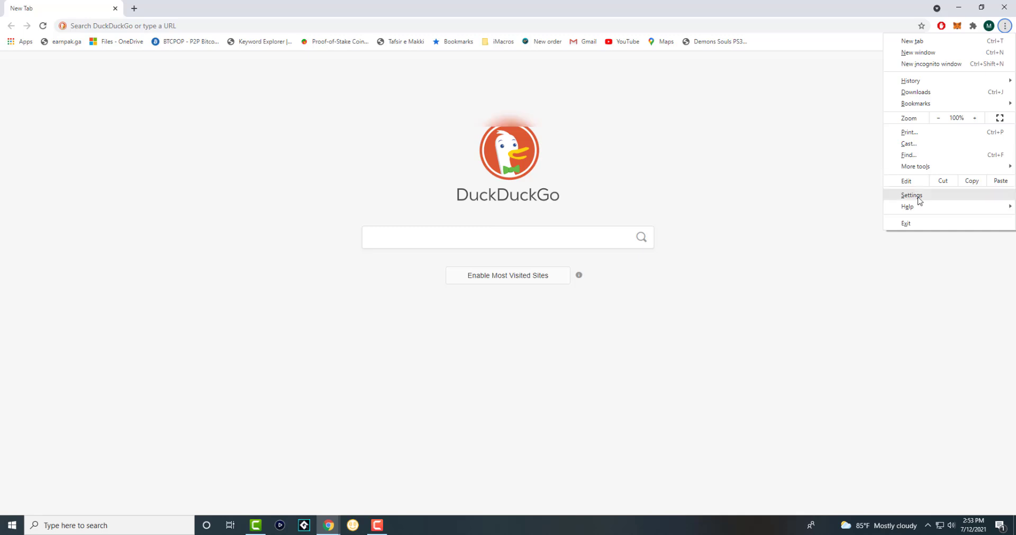
{"action": "left_click", "coordinate": [911, 196]}
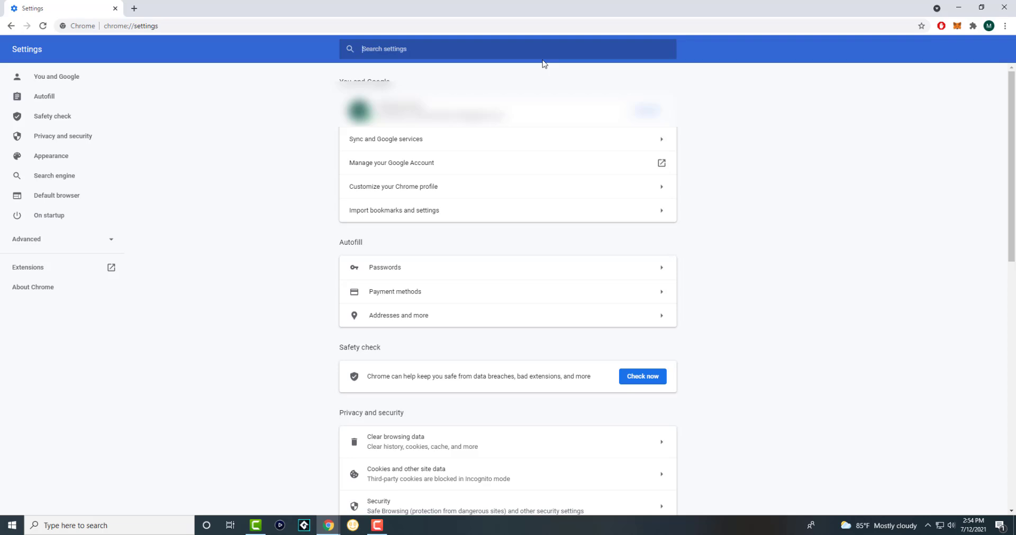
{"action": "type", "text": "hard"}
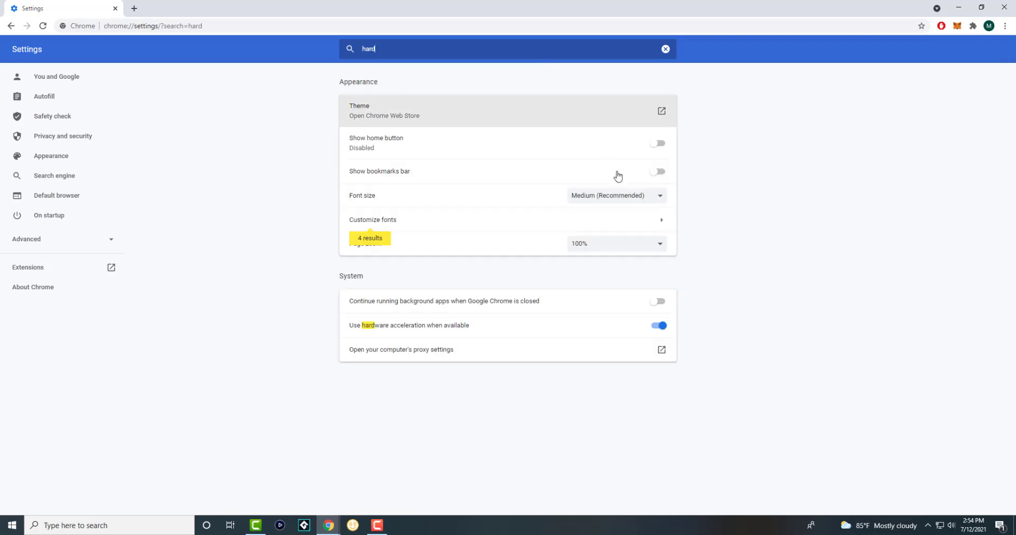
{"action": "mouse_move", "coordinate": [621, 335]}
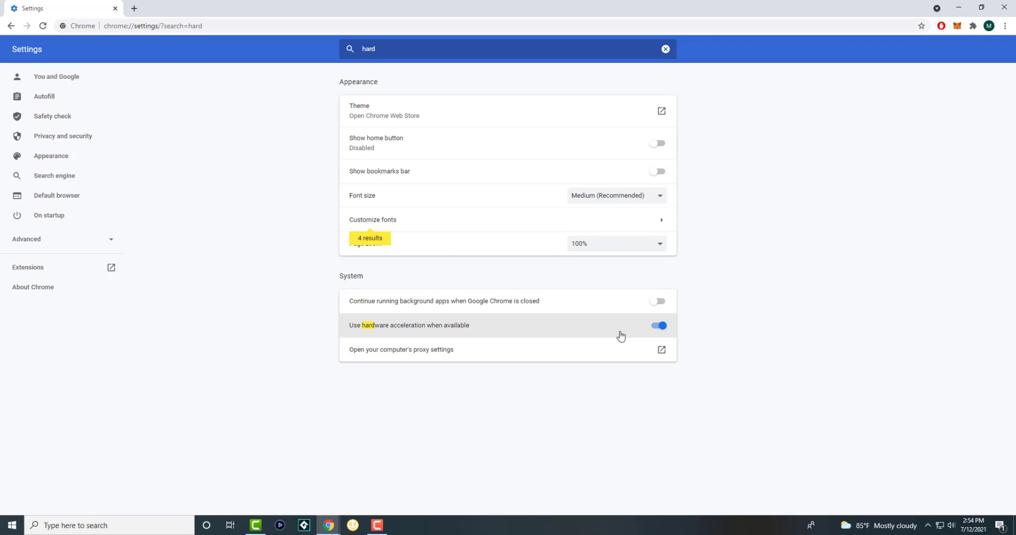
{"action": "mouse_move", "coordinate": [33, 287]}
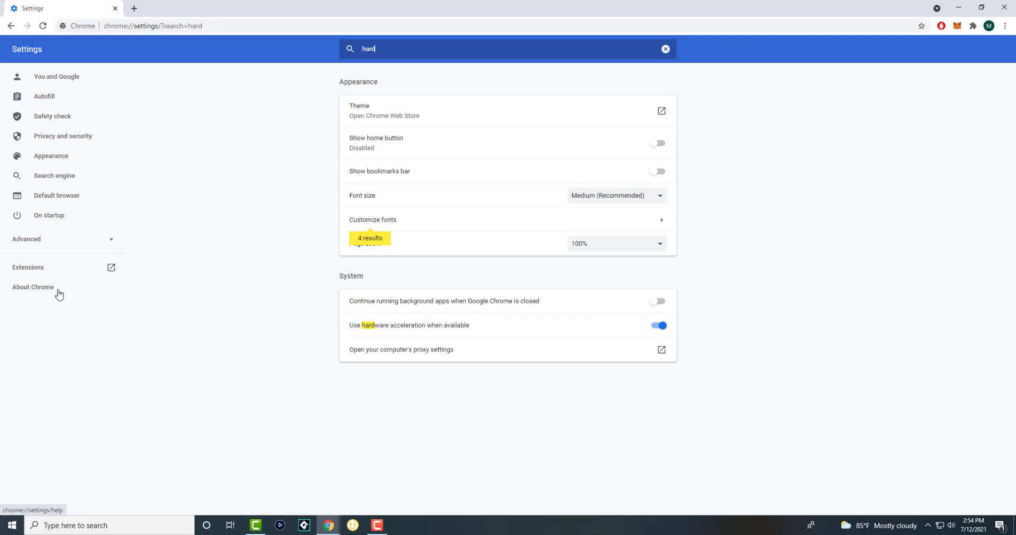
Check About Chrome shows version 91.0.4472.124 up to date, then search settings for 'reset'.
{"action": "left_click", "coordinate": [33, 287]}
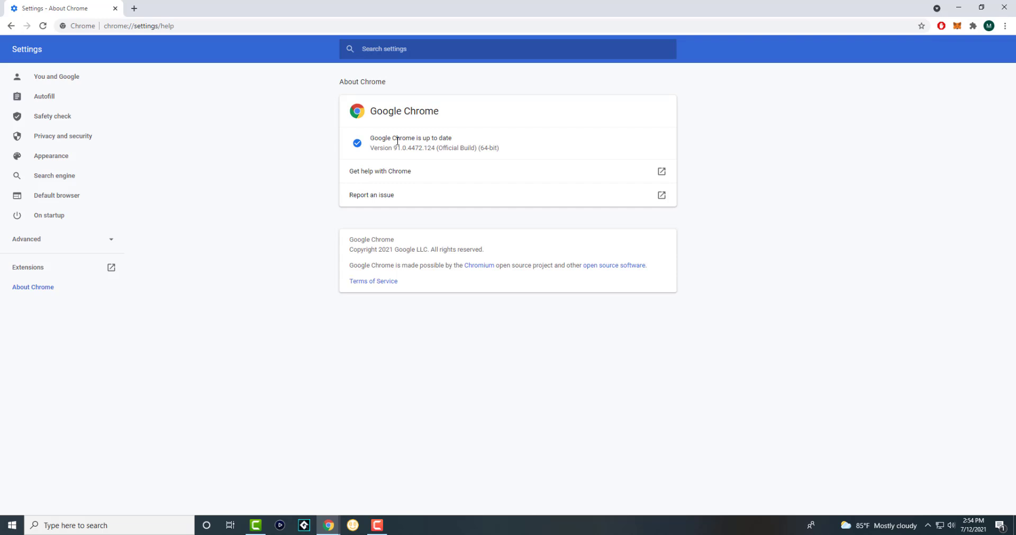
{"action": "mouse_move", "coordinate": [445, 57]}
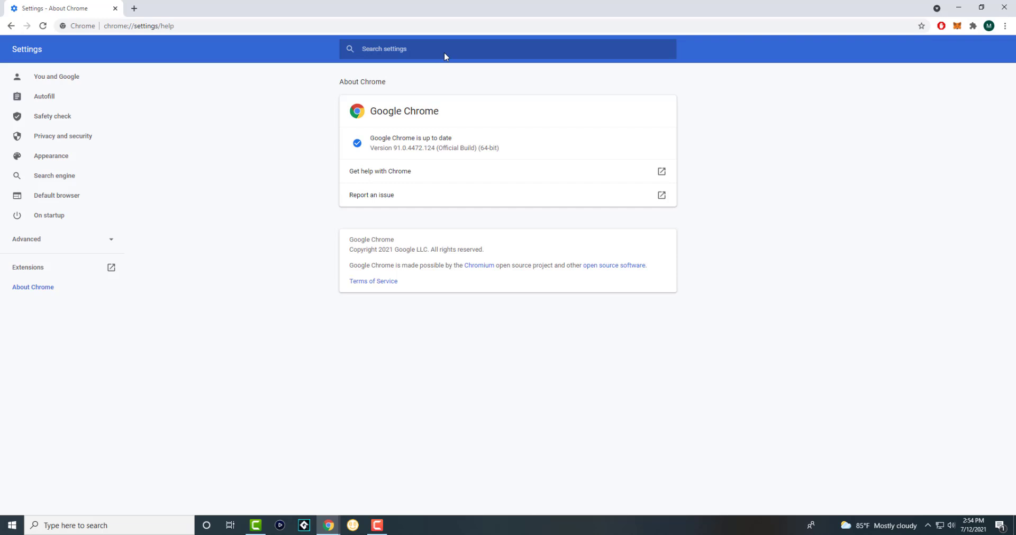
{"action": "type", "text": "reset"}
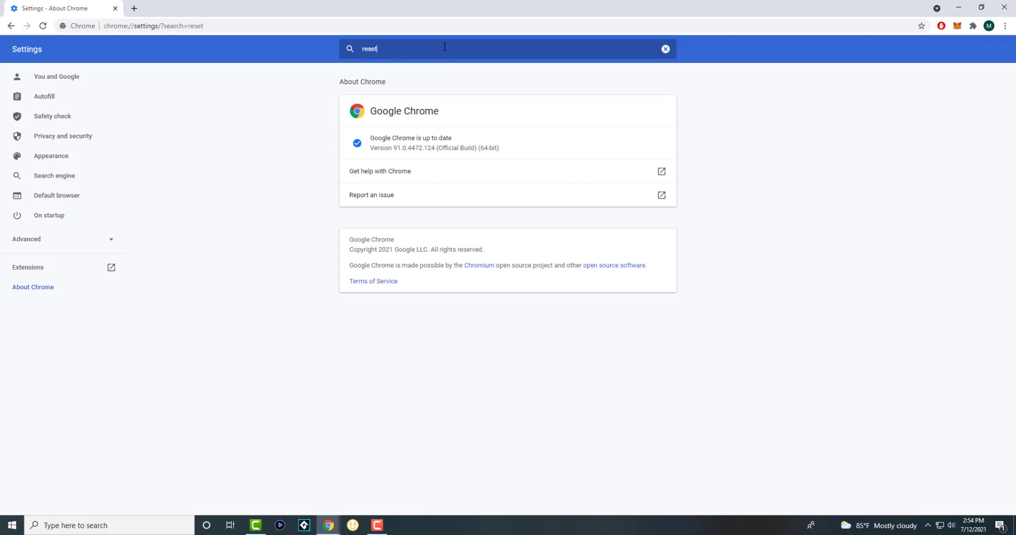